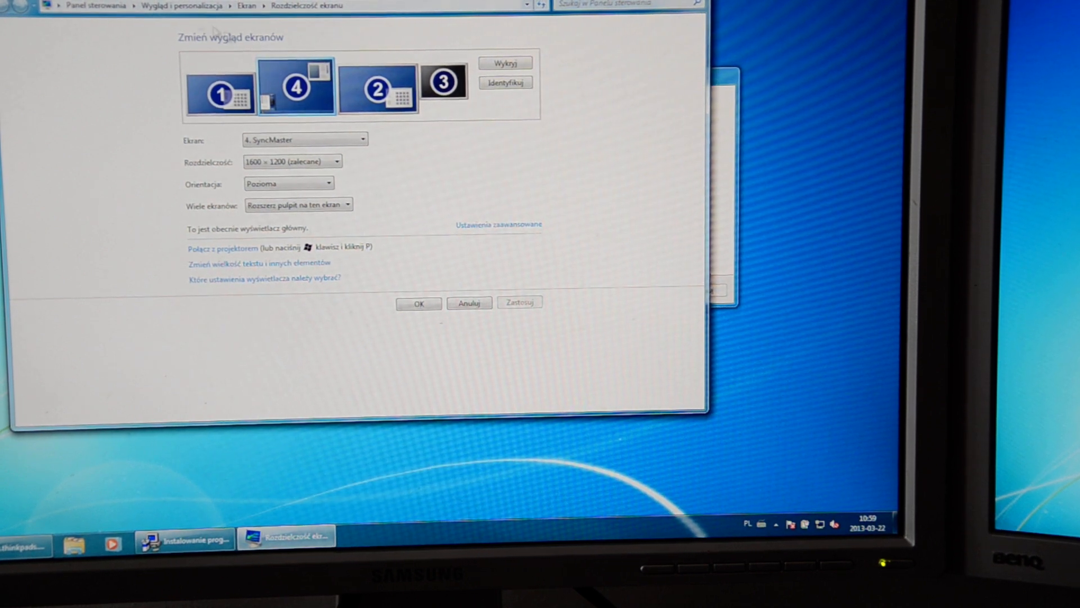
Select display 2 and bring up its ATI Mobility Radeon HD 3450 adapter properties.
click(497, 224)
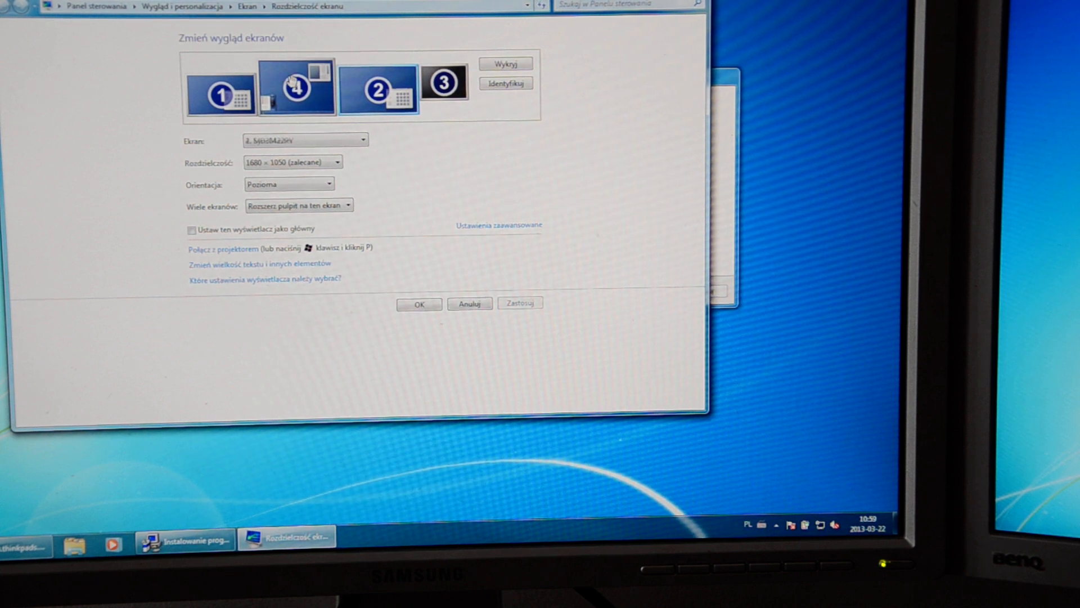
click(499, 224)
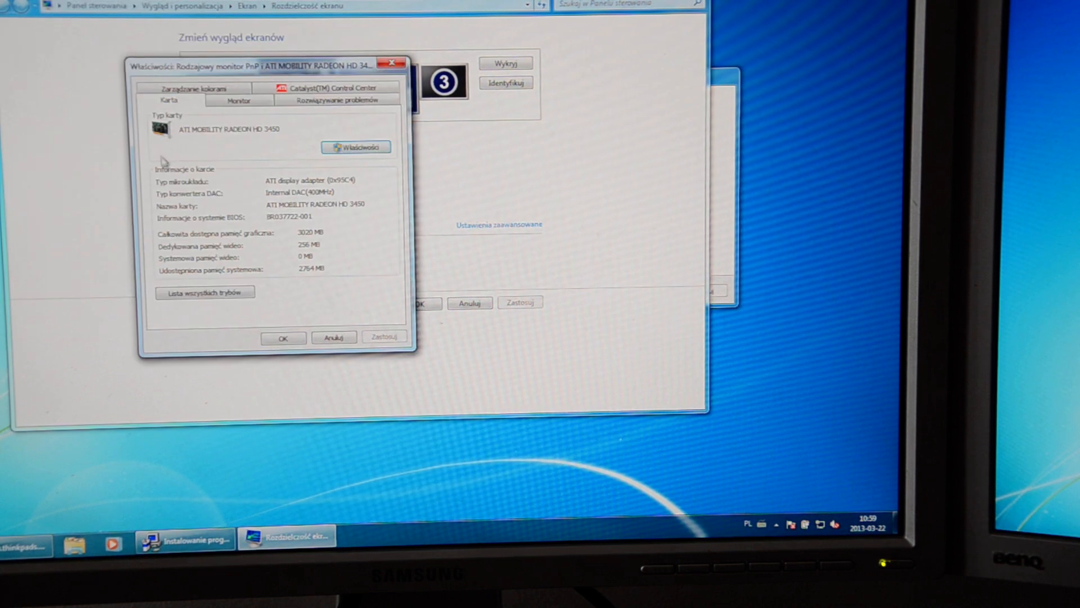